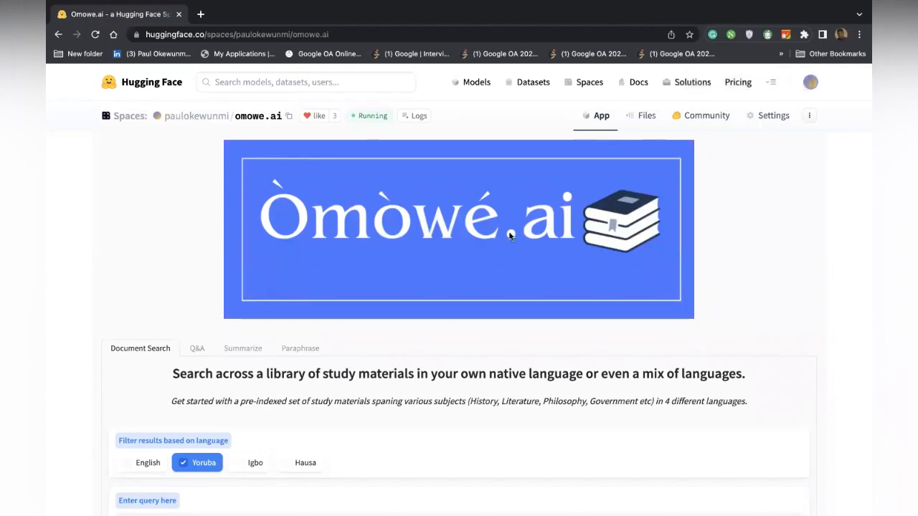
Step: Query the Yoruba documents for 'The Nigerian Civil War', then for 'The biography of Barack Obama'
{"action": "scroll", "scroll_direction": "down", "scroll_amount": 3}
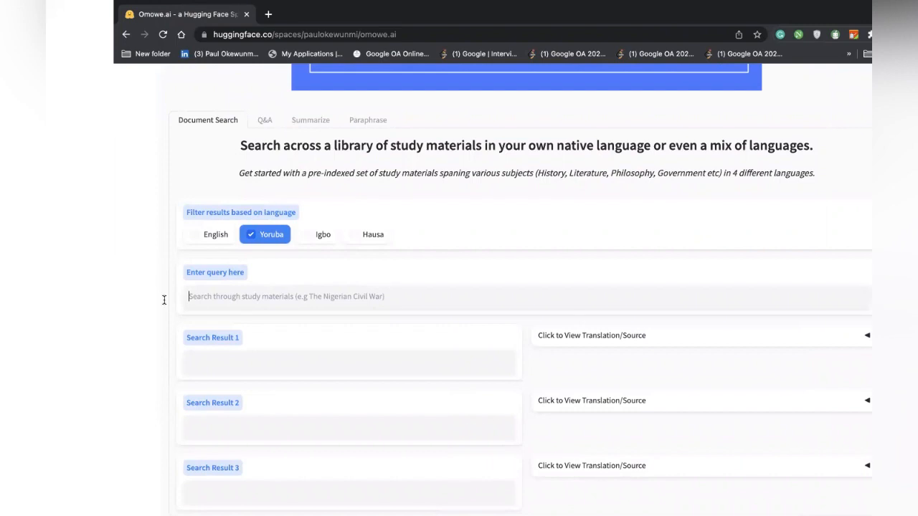
{"action": "type", "text": "The Nigerian Civil War"}
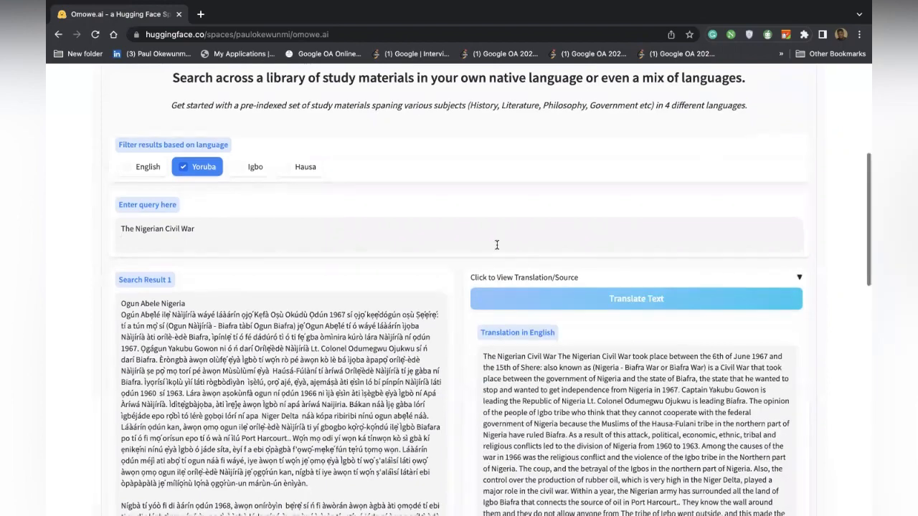
{"action": "scroll", "scroll_direction": "down", "scroll_amount": 3}
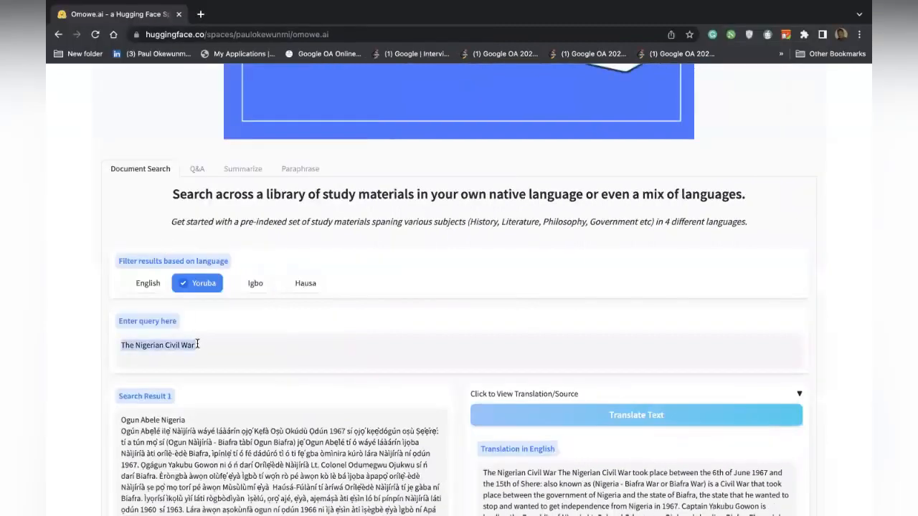
{"action": "type", "text": "The biography of Barack Obama"}
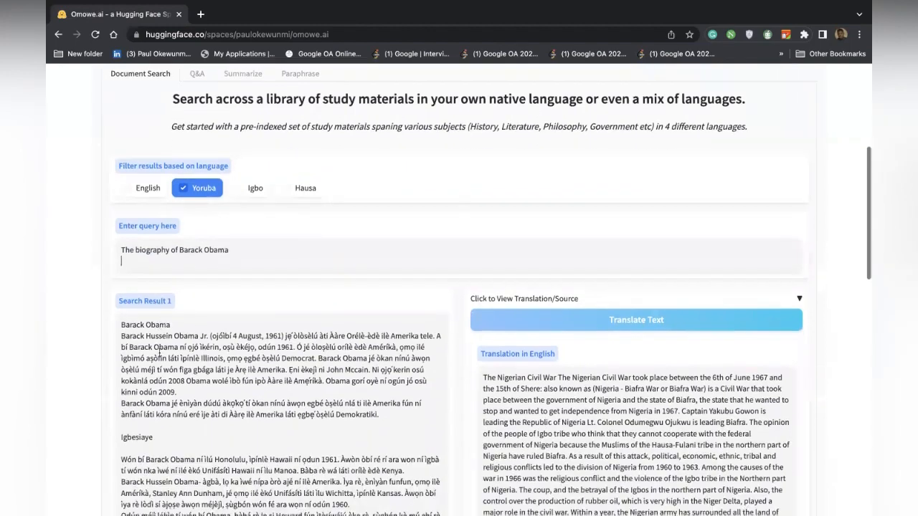
{"action": "scroll", "scroll_direction": "down", "scroll_amount": 3}
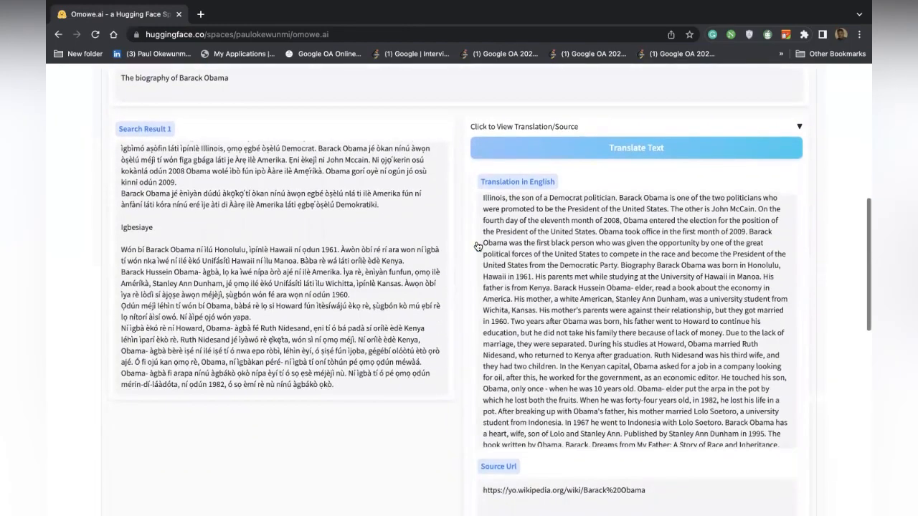
{"action": "scroll", "scroll_direction": "down", "scroll_amount": 3}
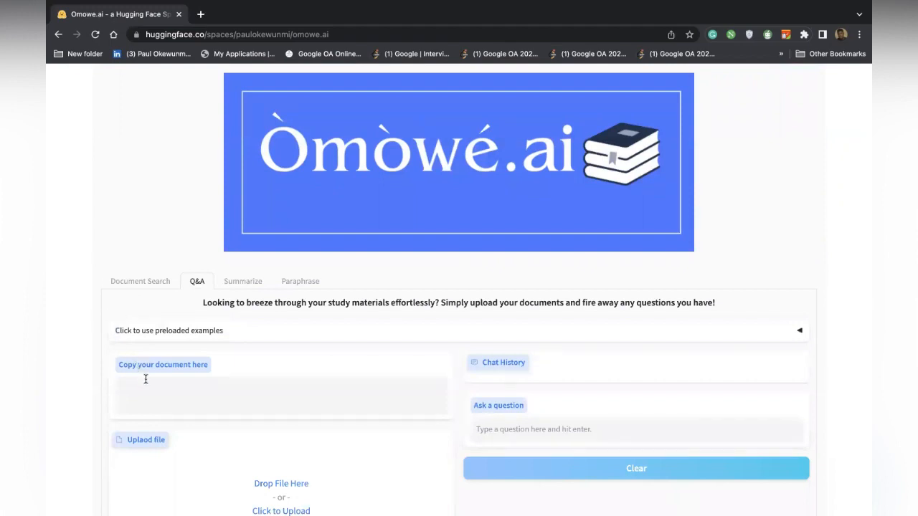
Step: Ask the chat how Nigeria got its name and when it became independent, then move to Summarize
{"action": "scroll", "scroll_direction": "down", "scroll_amount": 3}
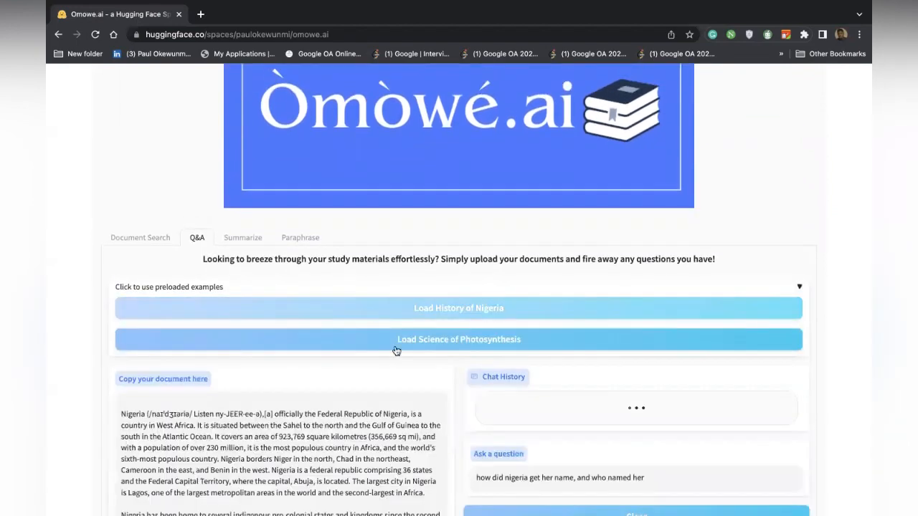
{"action": "scroll", "scroll_direction": "down", "scroll_amount": 3}
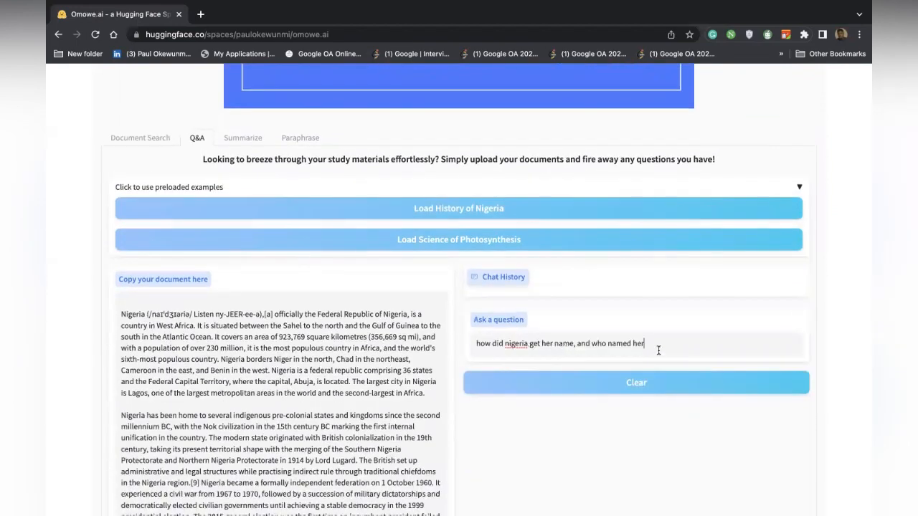
{"action": "key", "text": "Backspace"}
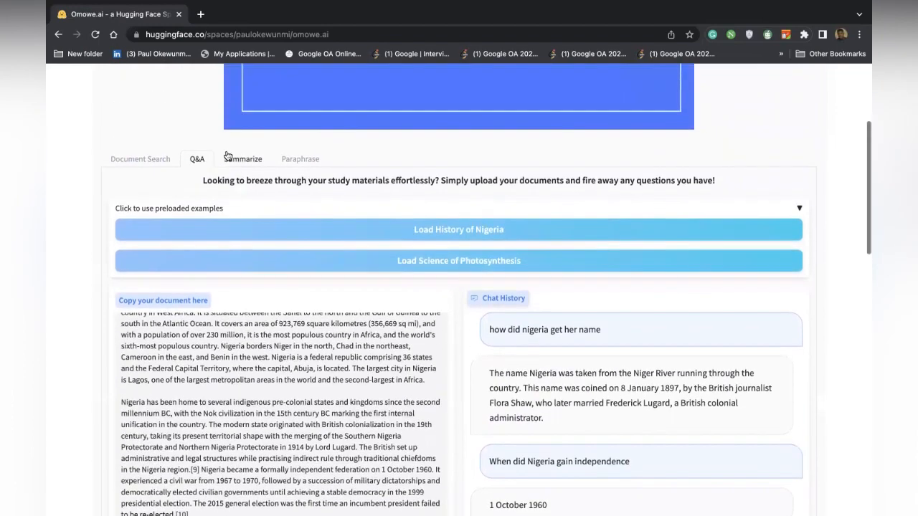
{"action": "left_click", "coordinate": [243, 158]}
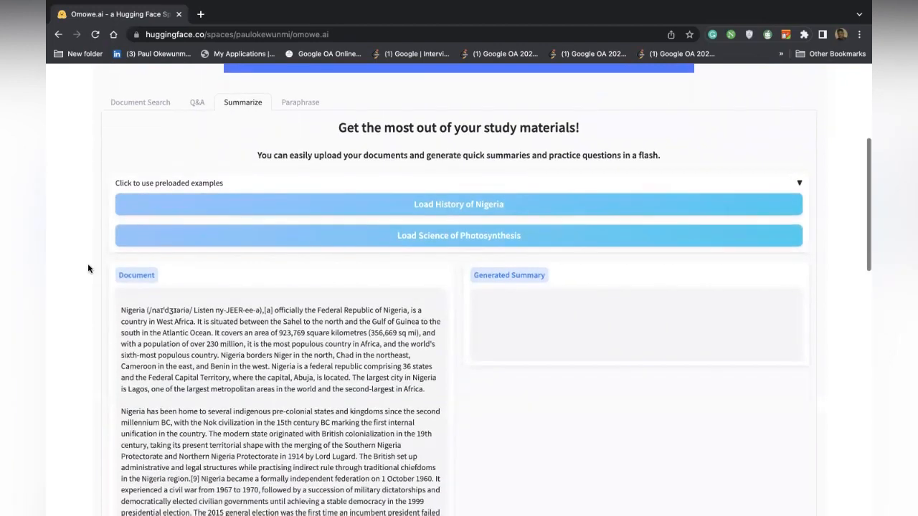
Step: Generate a long bulleted summary and practice questions with answers for the History of Nigeria text
{"action": "scroll", "scroll_direction": "down", "scroll_amount": 3}
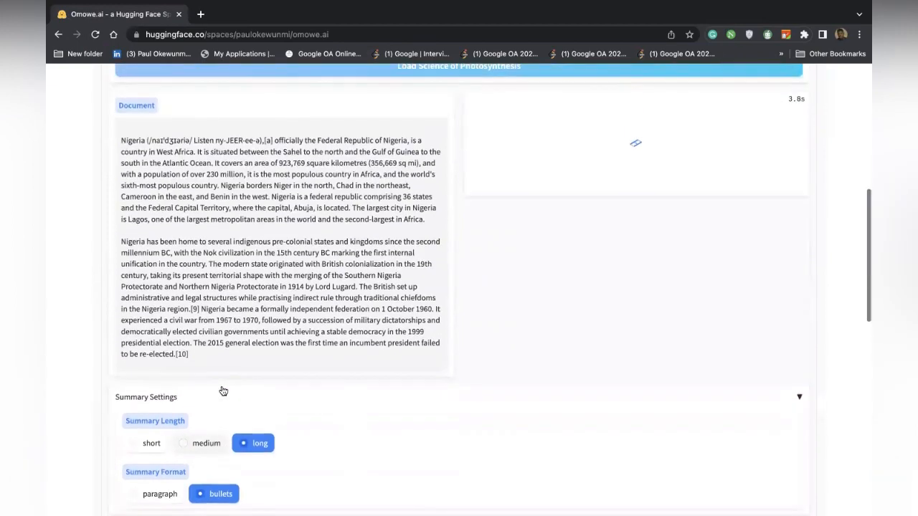
{"action": "scroll", "scroll_direction": "up", "scroll_amount": 3}
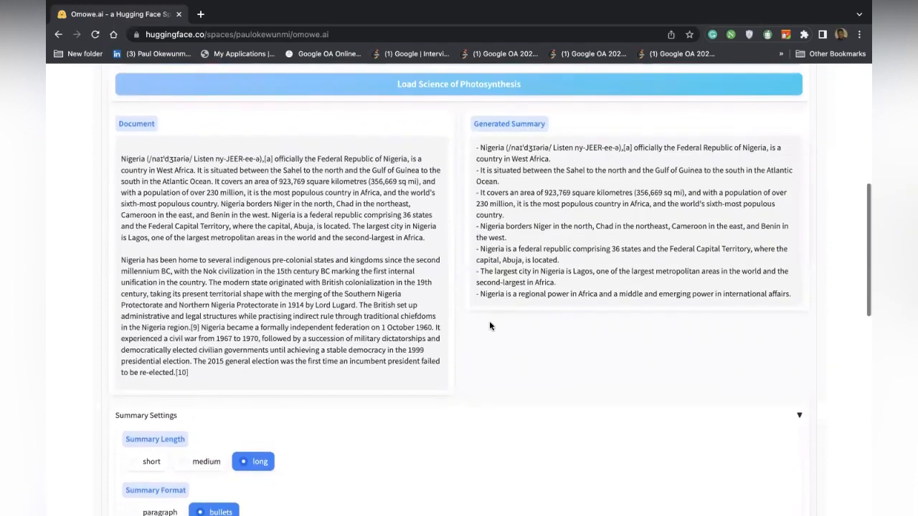
{"action": "scroll", "scroll_direction": "down", "scroll_amount": 3}
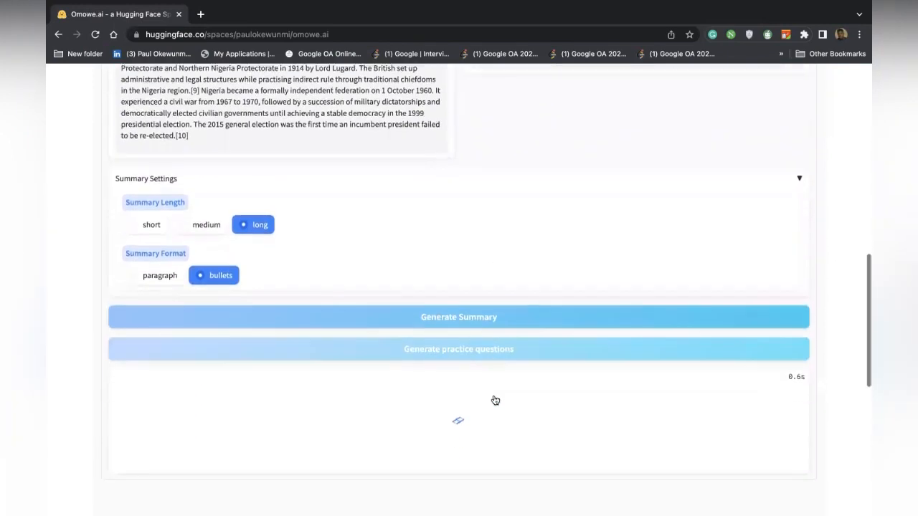
{"action": "left_click", "coordinate": [459, 350]}
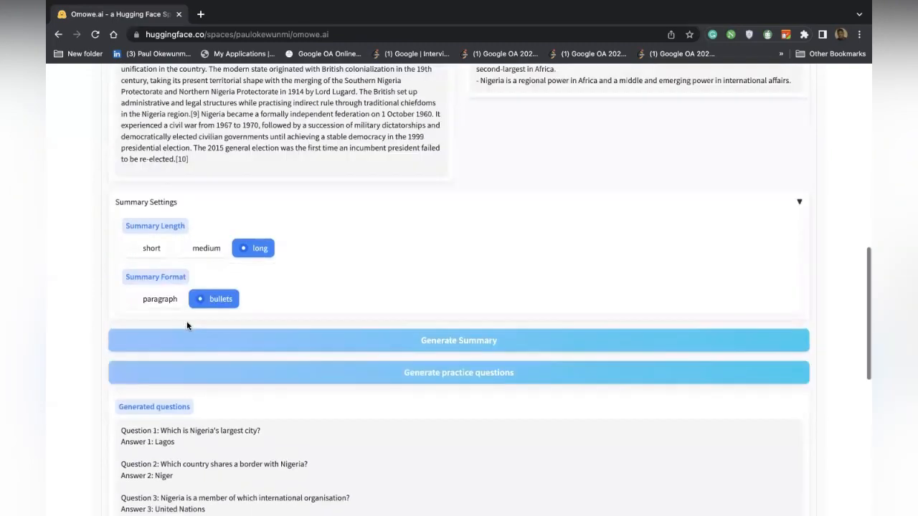
{"action": "left_click", "coordinate": [300, 95]}
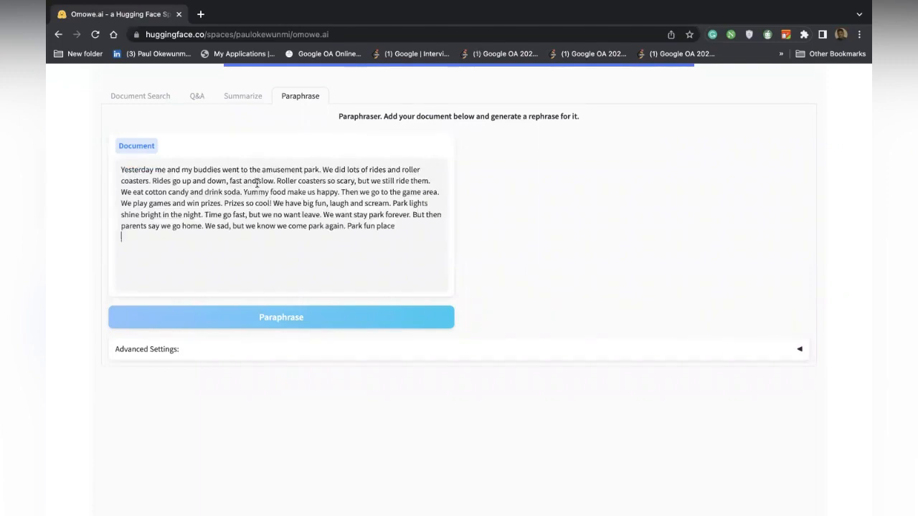
Step: Paraphrase the amusement-park story and get the rewritten version with changed wording highlighted
{"action": "left_click", "coordinate": [281, 317]}
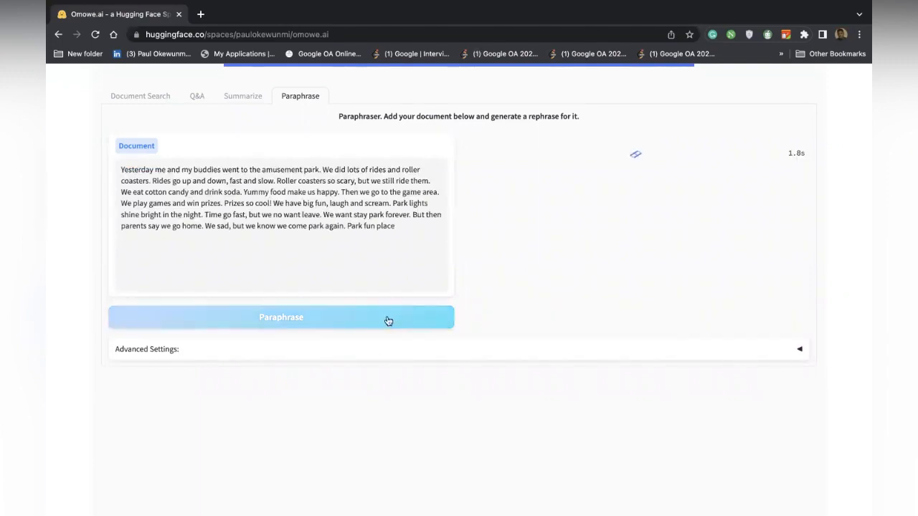
{"action": "left_click", "coordinate": [281, 317]}
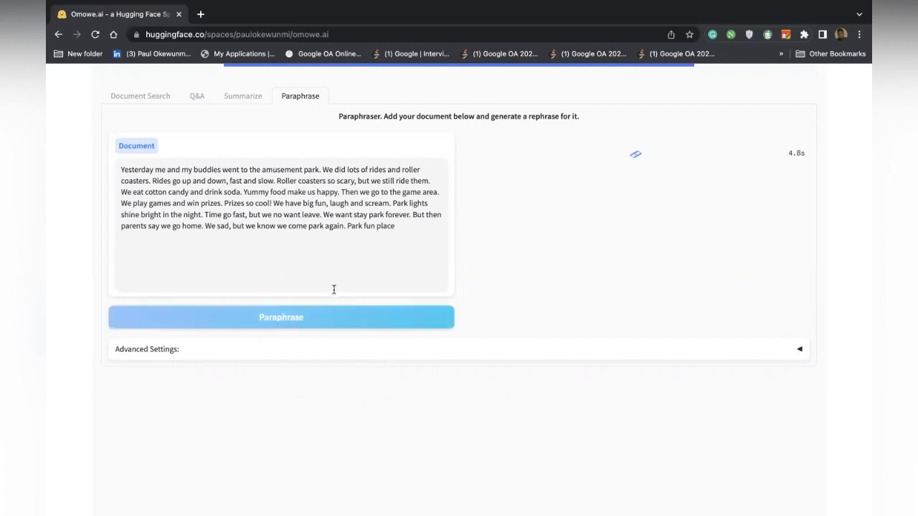
{"action": "left_click", "coordinate": [281, 317]}
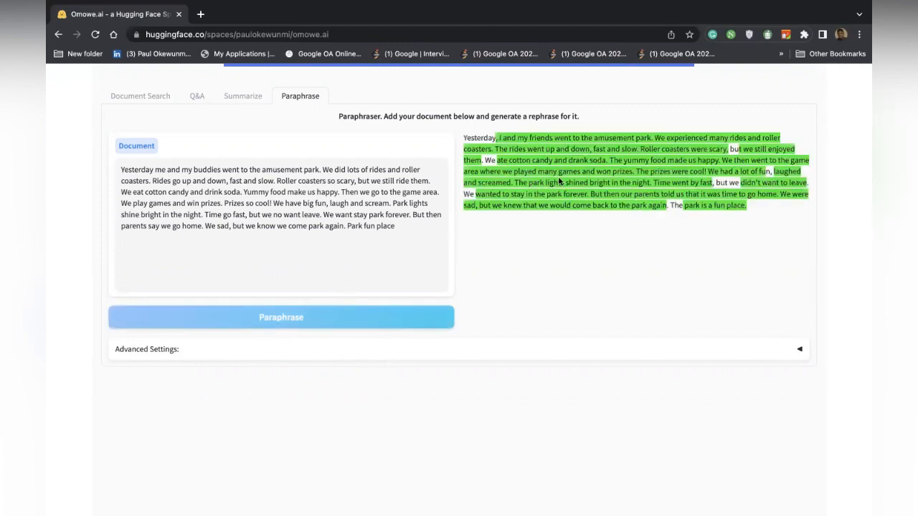